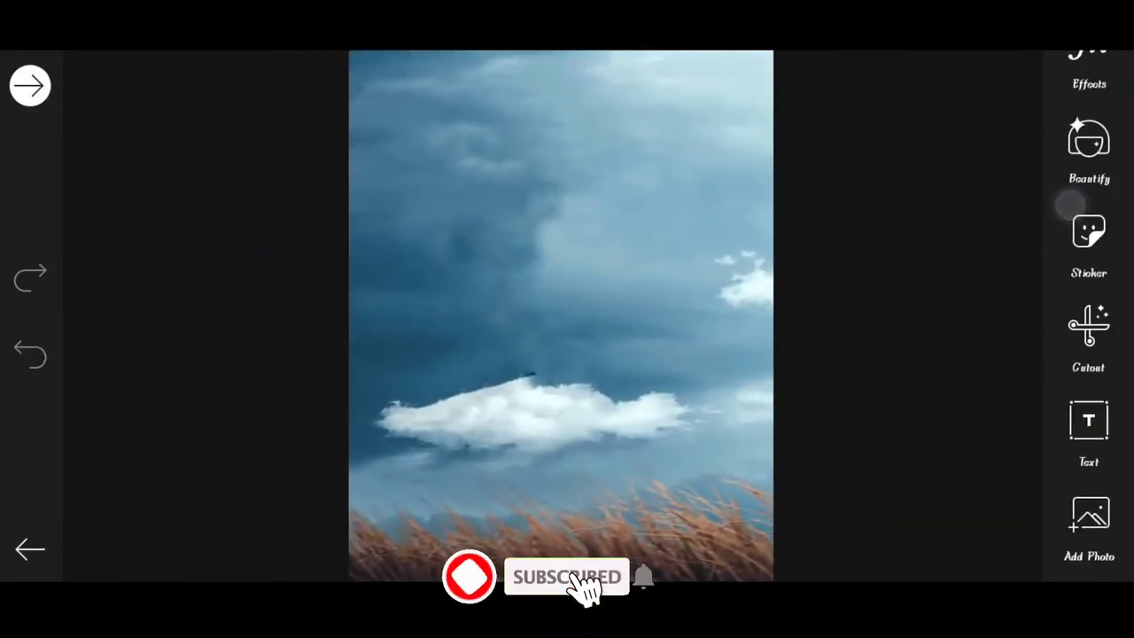
Step: Add the man's photo over the stormy sky and open it in Cutout
{"action": "left_click", "coordinate": [1088, 514]}
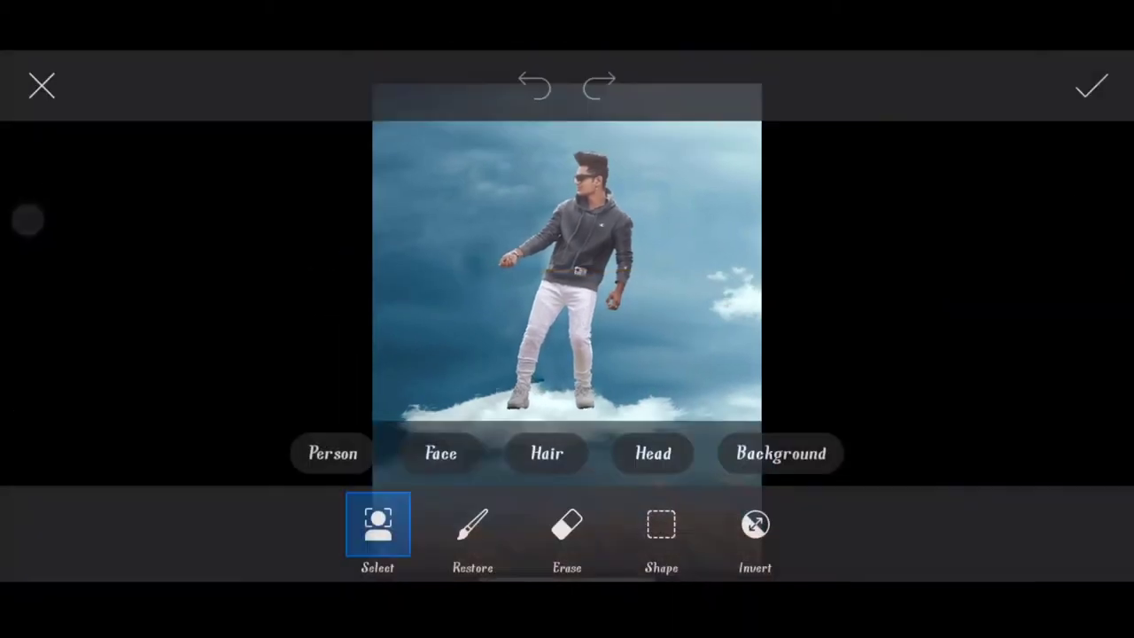
Step: Erase the man's shoe soles with a softened eraser so his feet sink into the cloud
{"action": "left_click", "coordinate": [567, 532]}
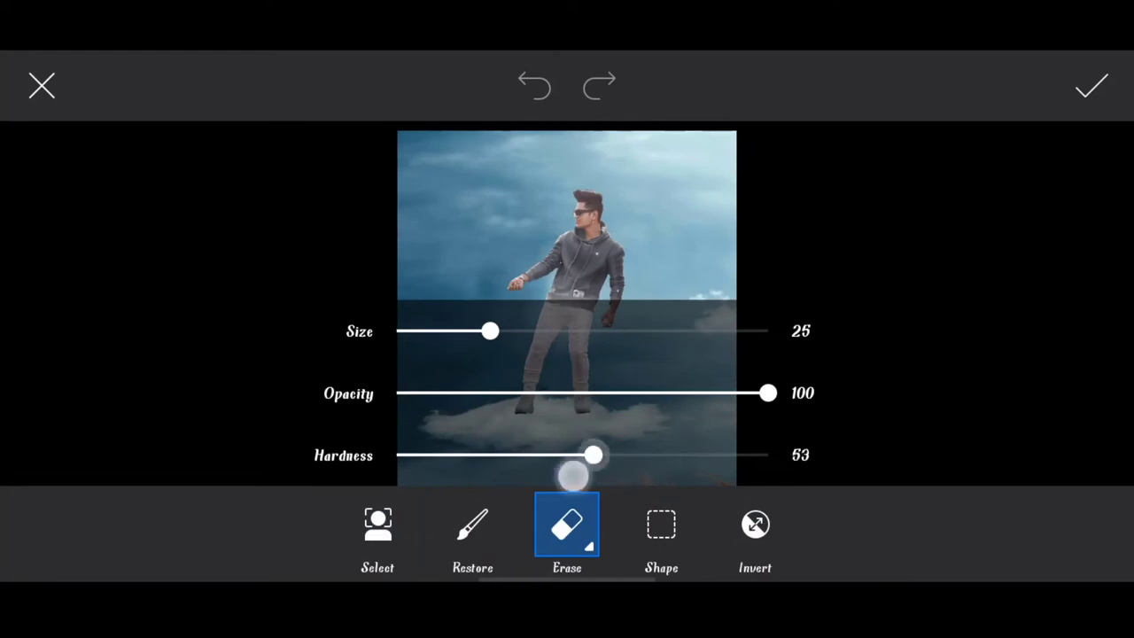
{"action": "left_click_drag", "start_coordinate": [492, 331], "coordinate": [577, 330]}
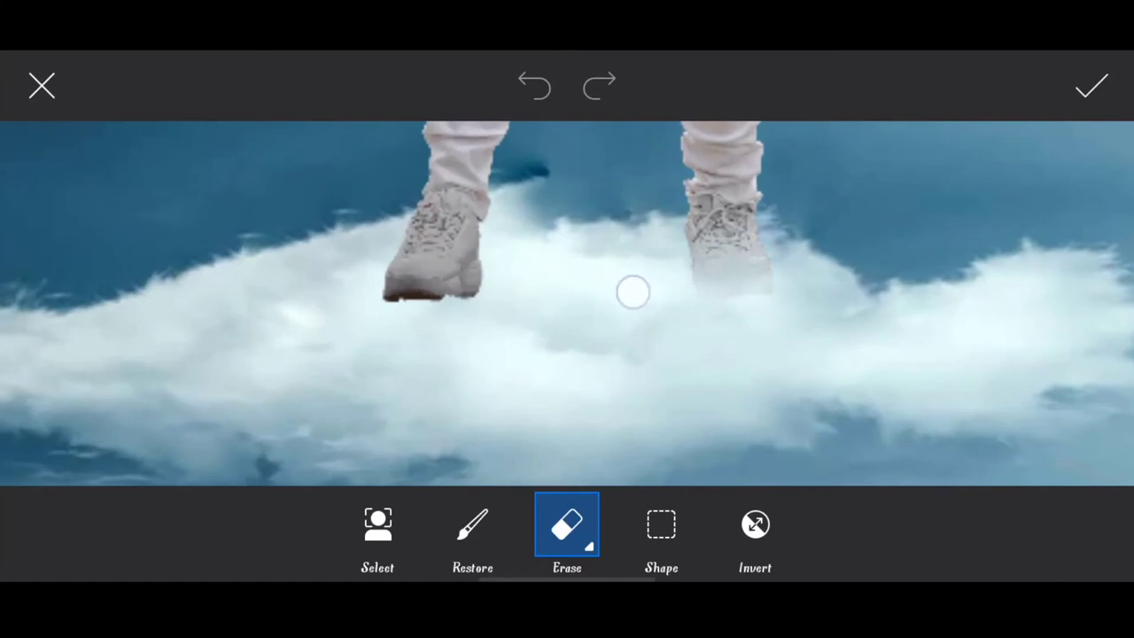
{"action": "left_click_drag", "start_coordinate": [634, 293], "coordinate": [675, 349]}
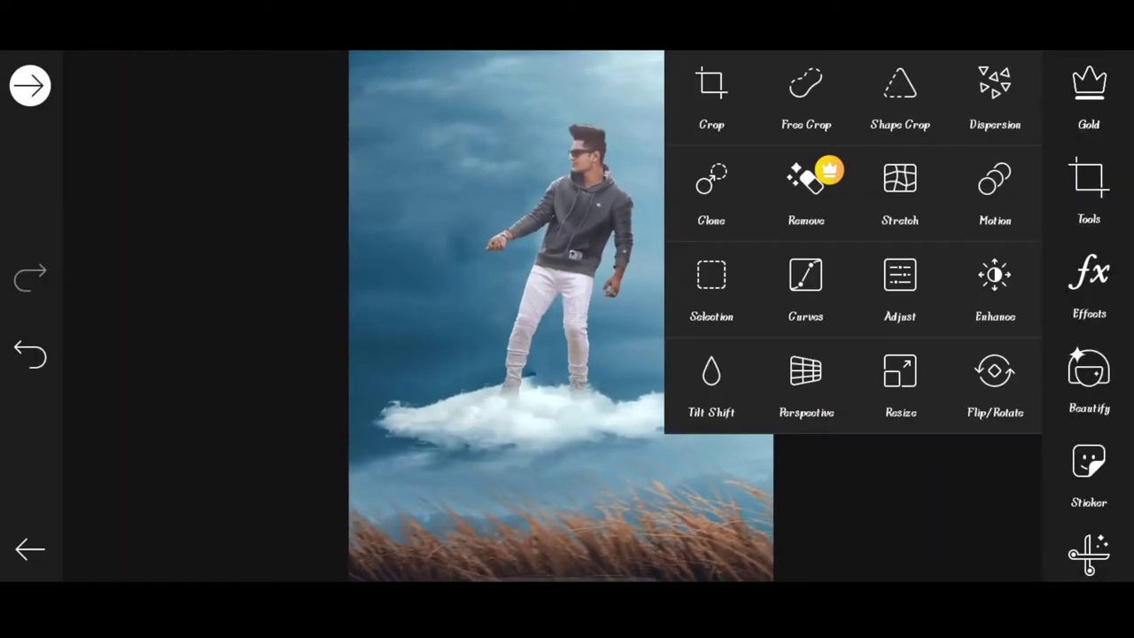
Step: Lower the composite's contrast to -11 in Adjust and apply it
{"action": "left_click", "coordinate": [900, 274]}
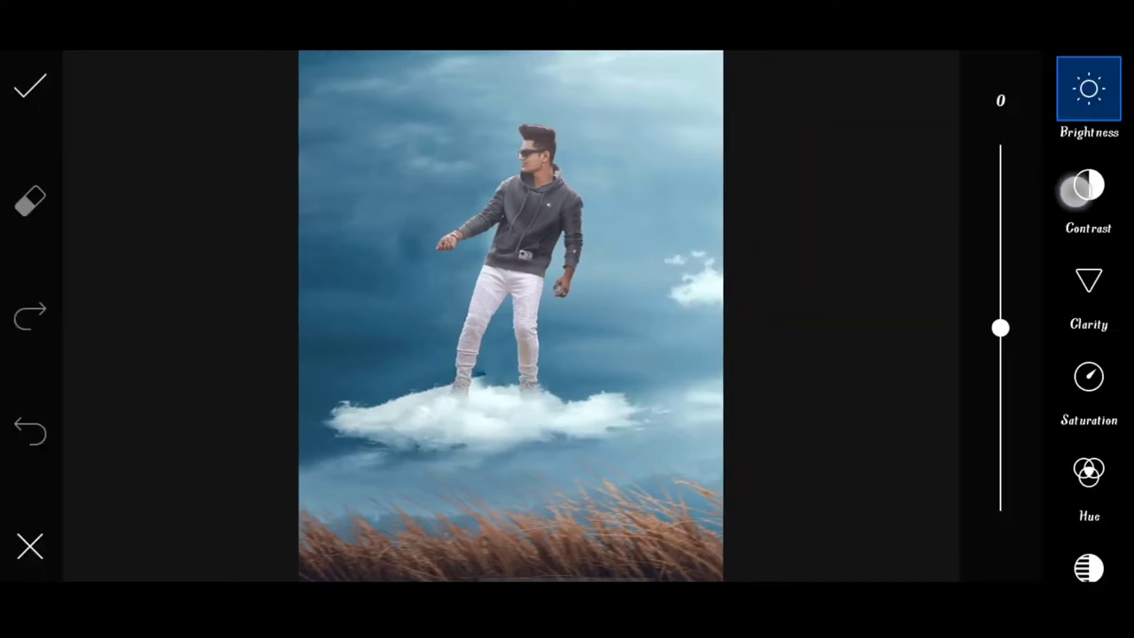
{"action": "left_click_drag", "start_coordinate": [1000, 328], "coordinate": [1001, 348]}
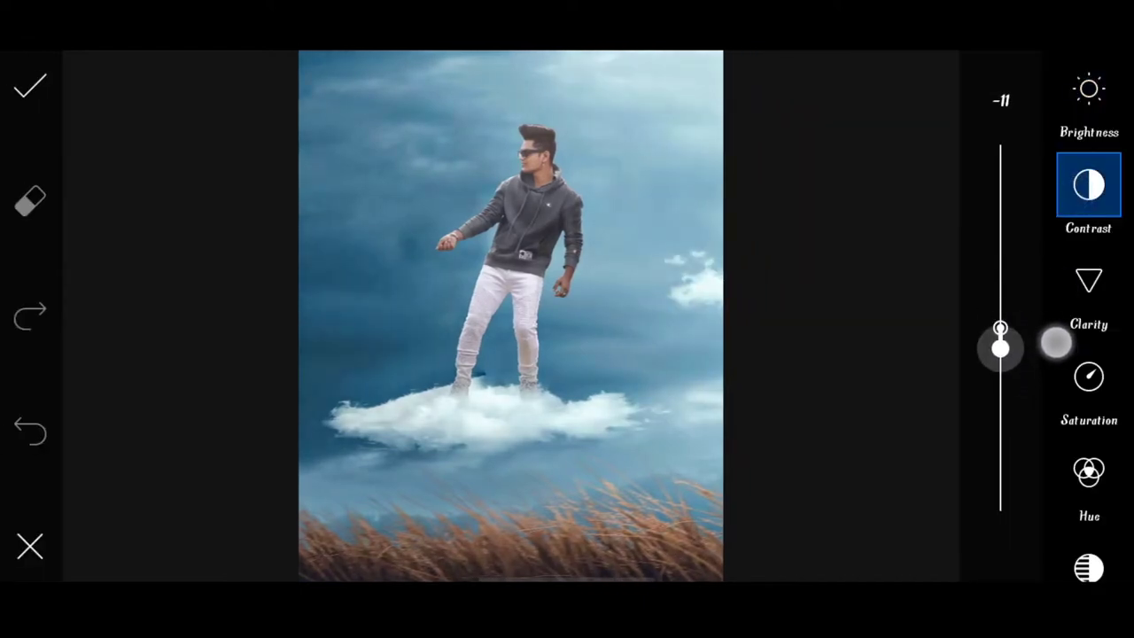
{"action": "left_click", "coordinate": [1089, 377]}
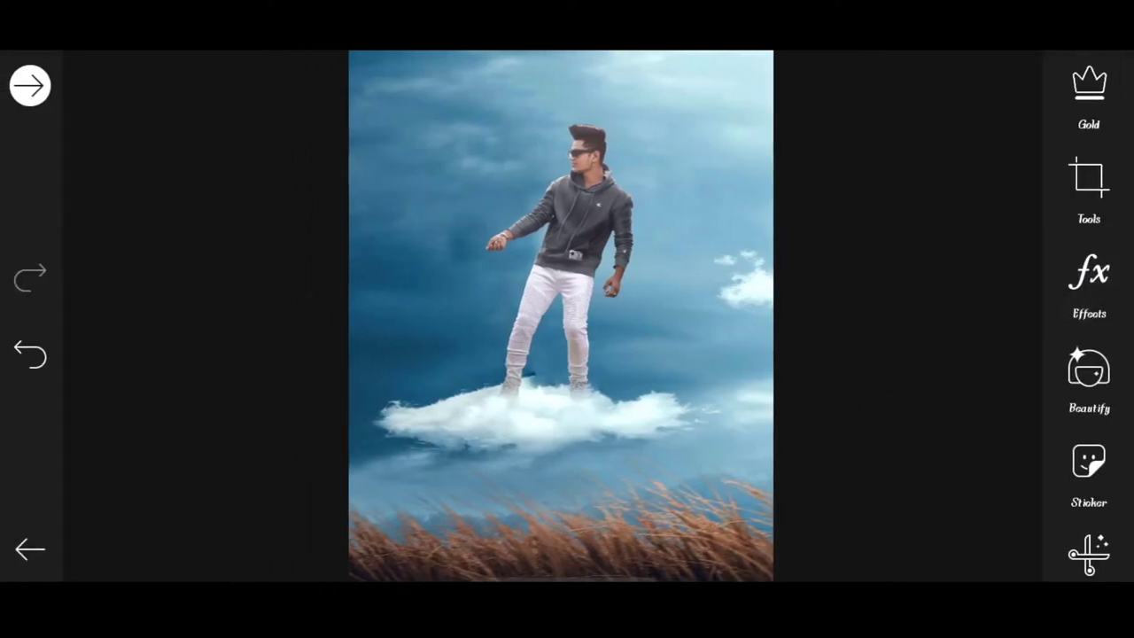
Step: Apply a Blur effect at strength 1 and open its eraser mask
{"action": "left_click", "coordinate": [1088, 272]}
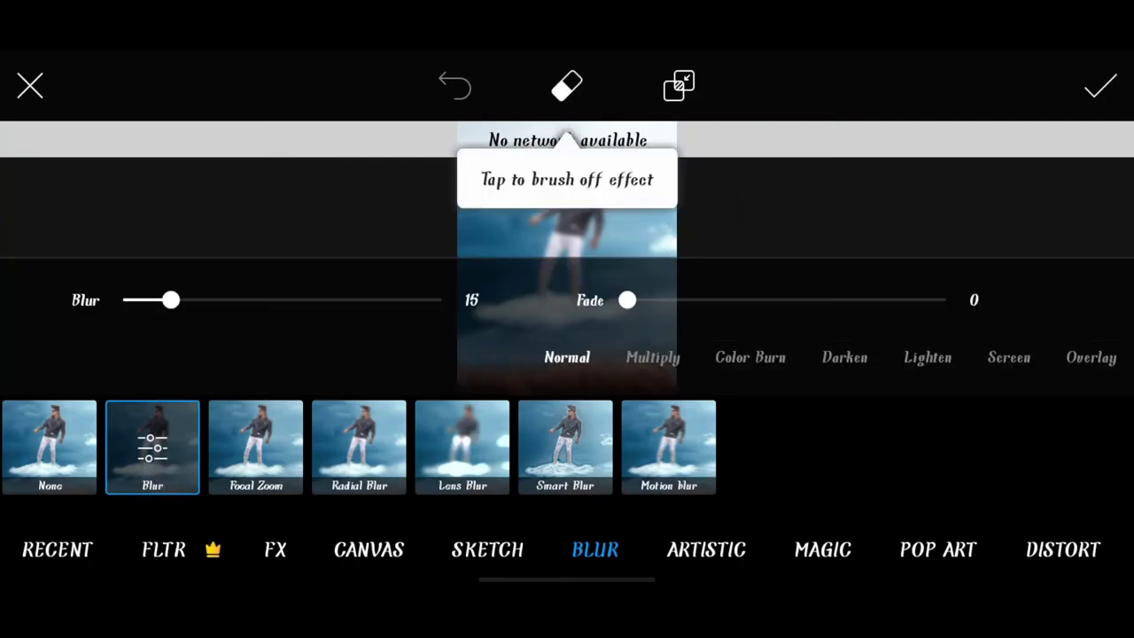
{"action": "left_click", "coordinate": [567, 86]}
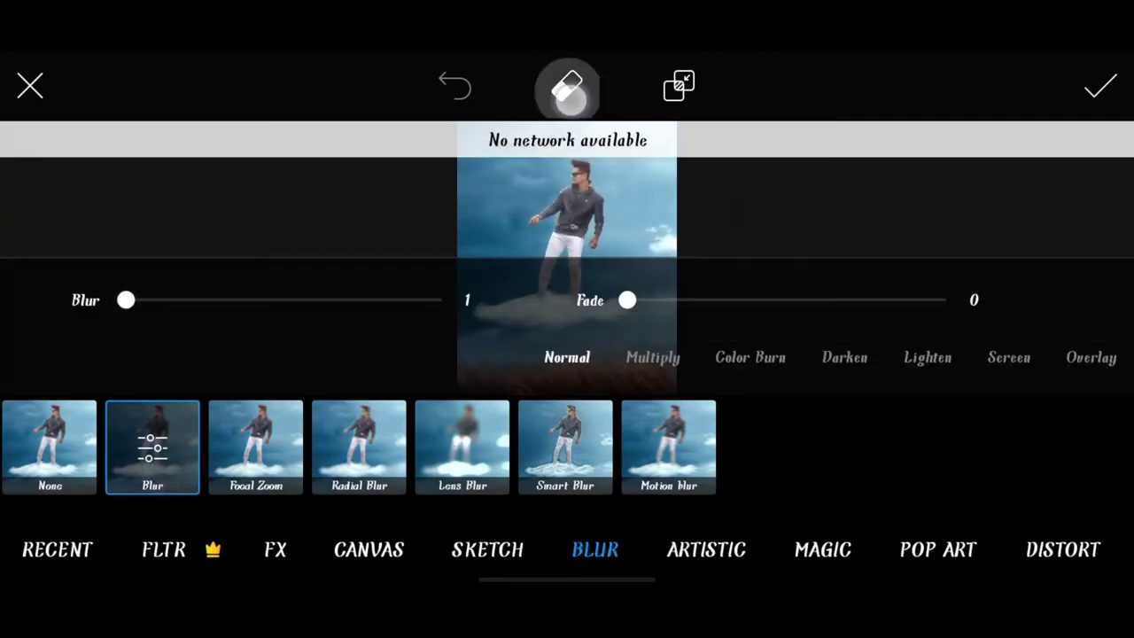
{"action": "left_click", "coordinate": [567, 86]}
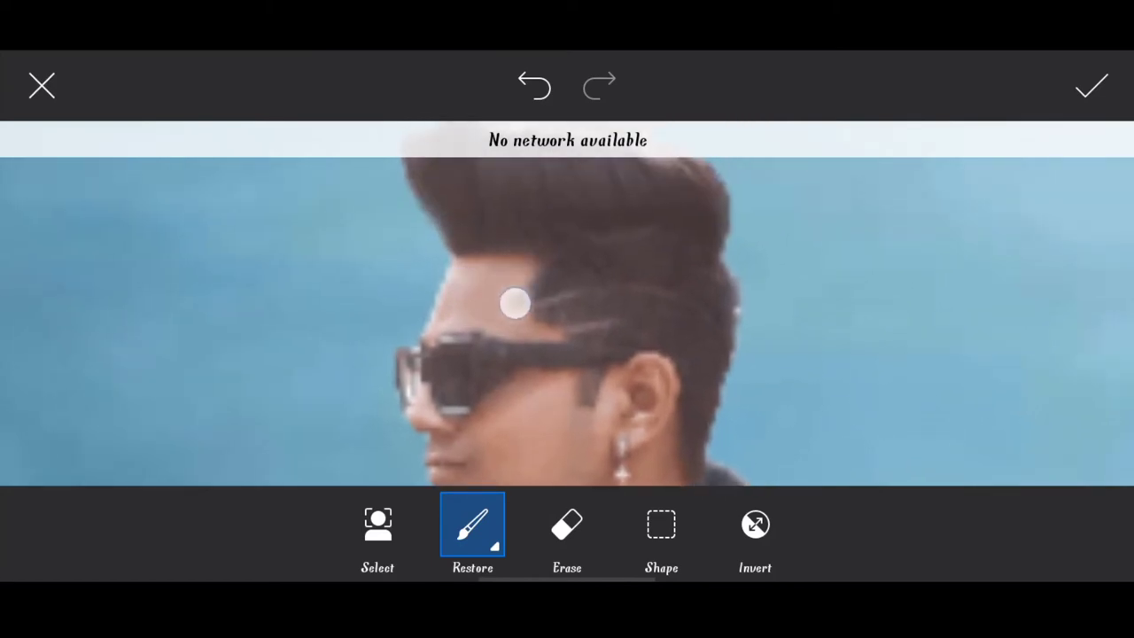
Step: Brush the blur effect off the man's hair
{"action": "left_click", "coordinate": [595, 549]}
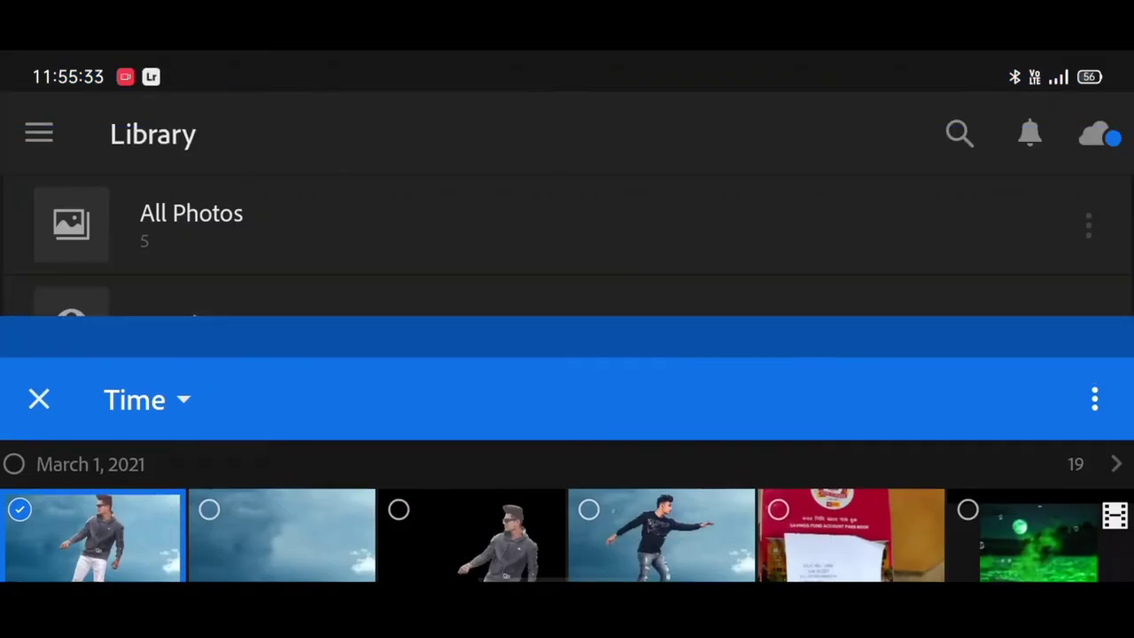
Step: Import the composite into Lightroom and open it for editing
{"action": "left_click", "coordinate": [39, 399]}
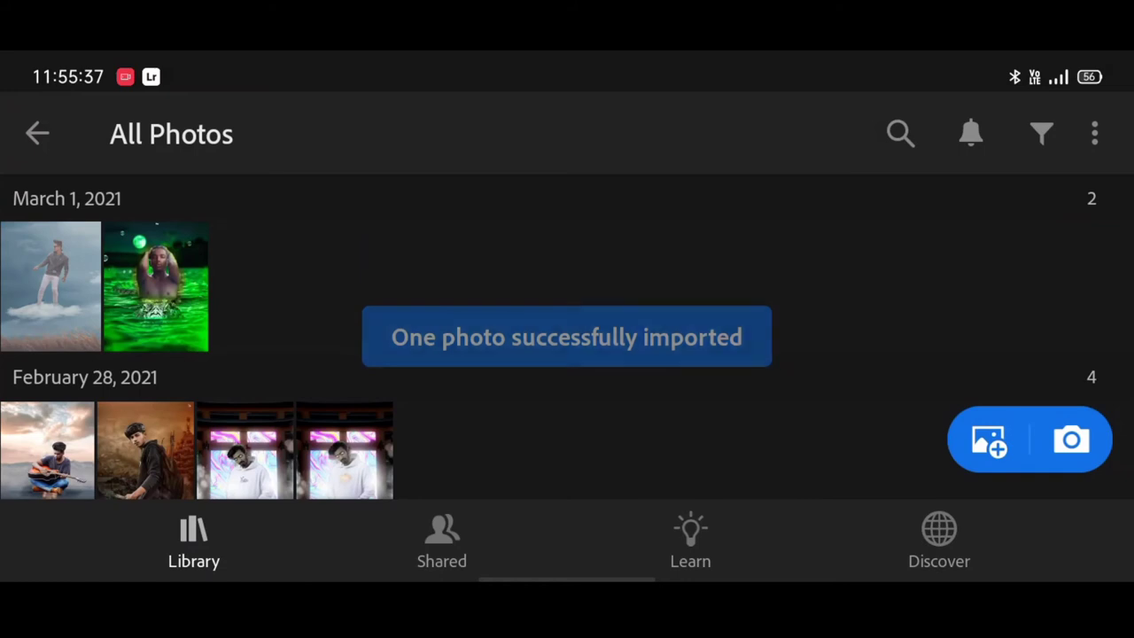
{"action": "left_click", "coordinate": [52, 286]}
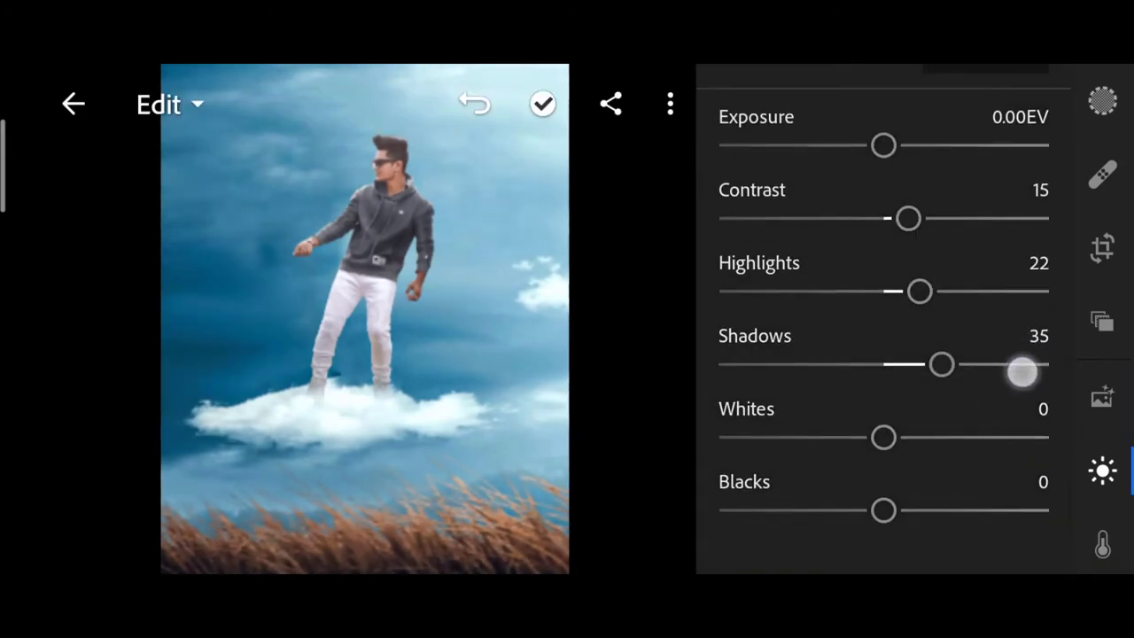
Step: Lift Blacks to 27 in the Light panel
{"action": "left_click_drag", "start_coordinate": [883, 436], "coordinate": [806, 436]}
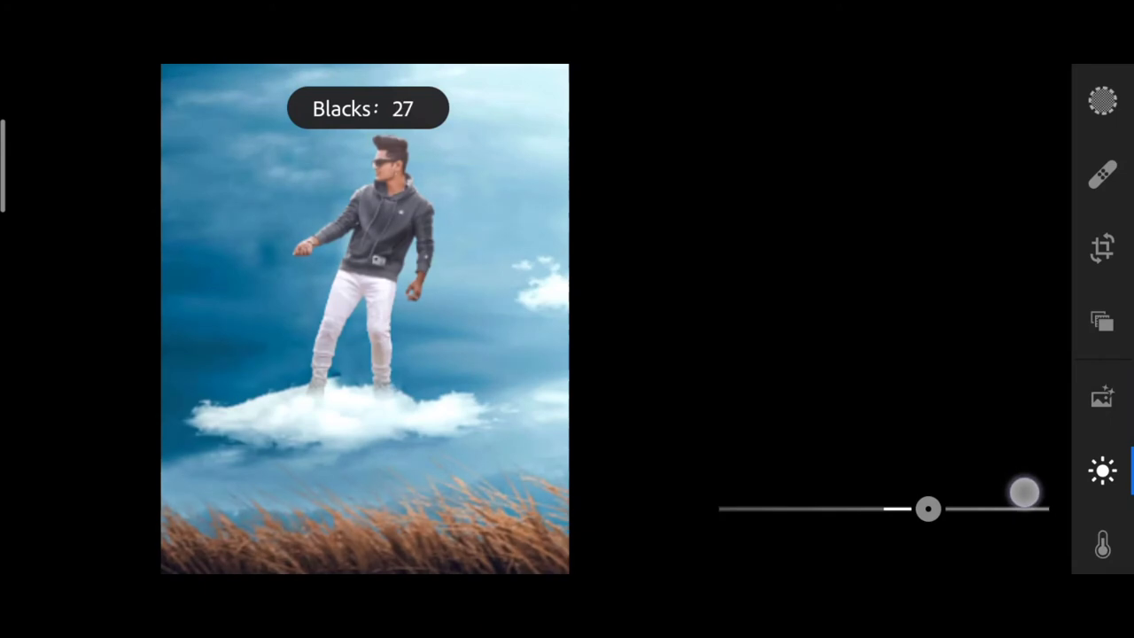
{"action": "left_click", "coordinate": [1102, 546]}
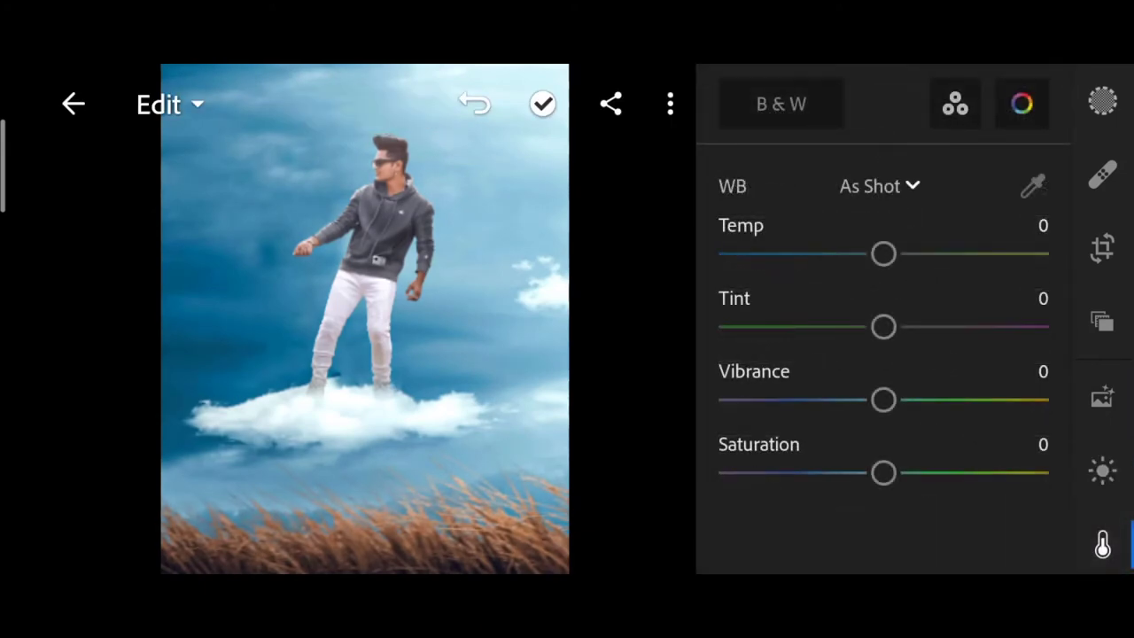
Step: Set Vibrance to 30 and adjust the orange sliders in Color Mix
{"action": "left_click_drag", "start_coordinate": [883, 399], "coordinate": [933, 399]}
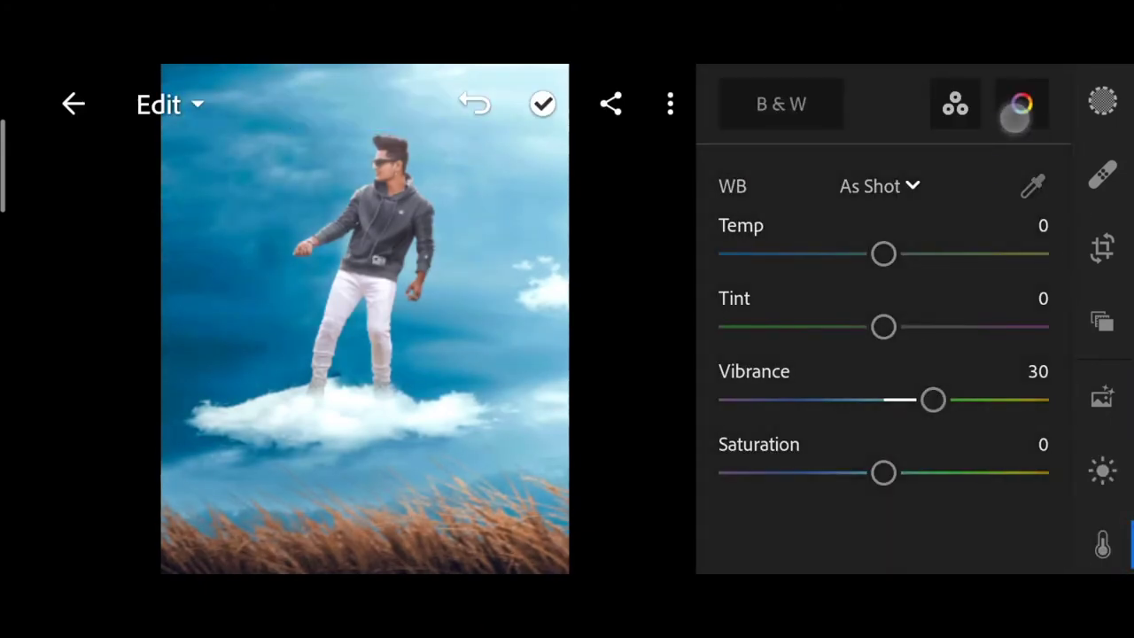
{"action": "left_click", "coordinate": [1021, 103]}
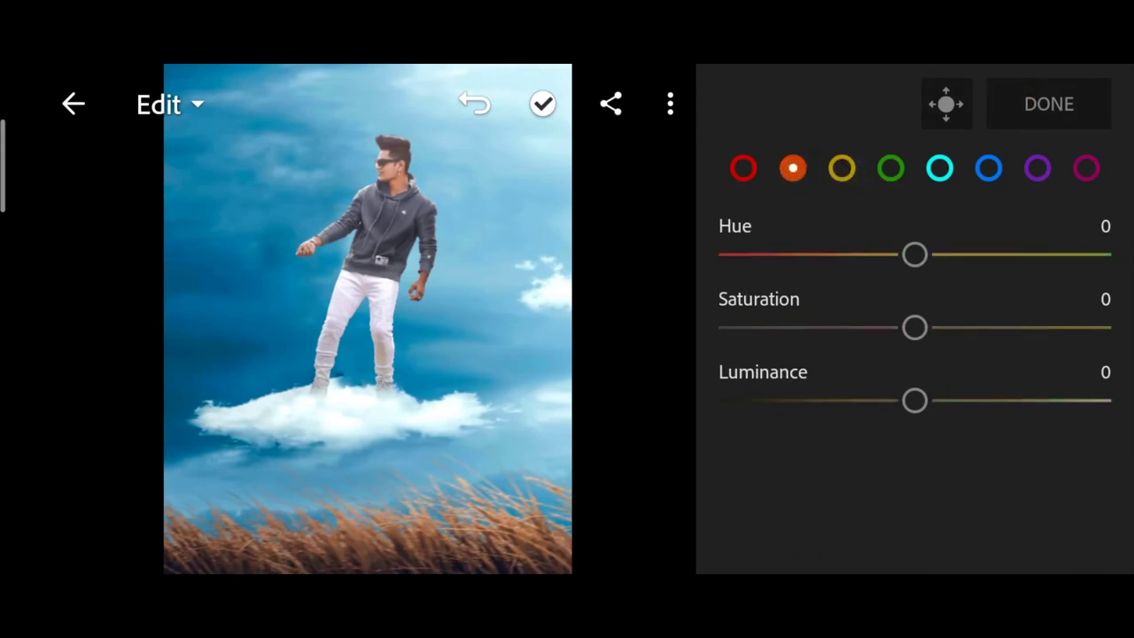
{"action": "left_click_drag", "start_coordinate": [915, 328], "coordinate": [884, 328]}
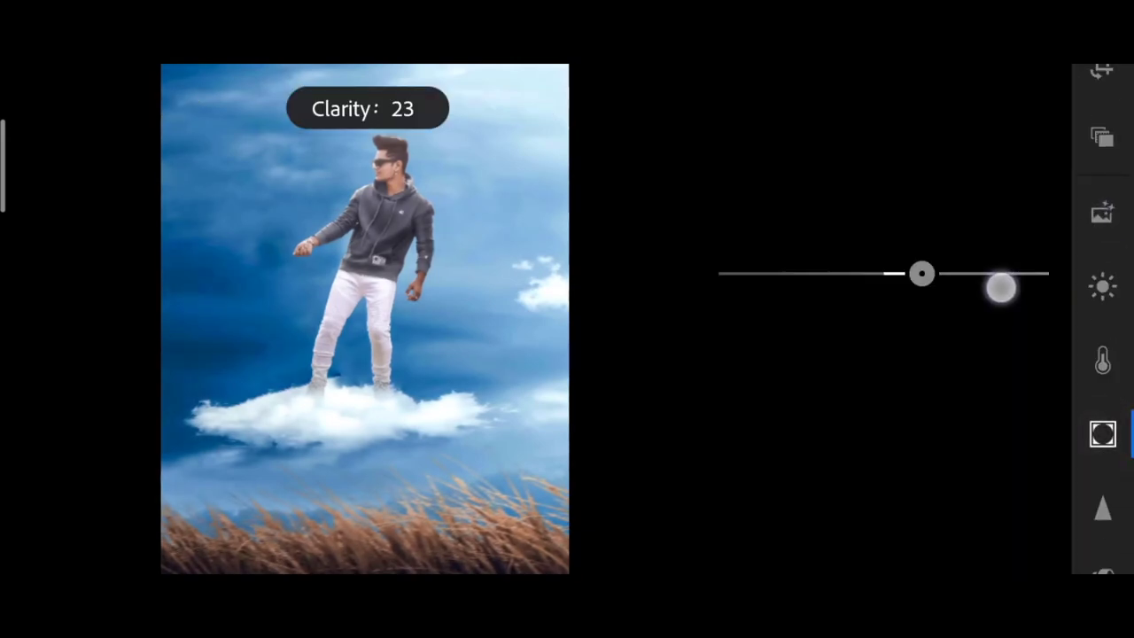
Step: Set Clarity to 23, Grain to 8 and Sharpening to 59
{"action": "left_click_drag", "start_coordinate": [999, 288], "coordinate": [922, 273]}
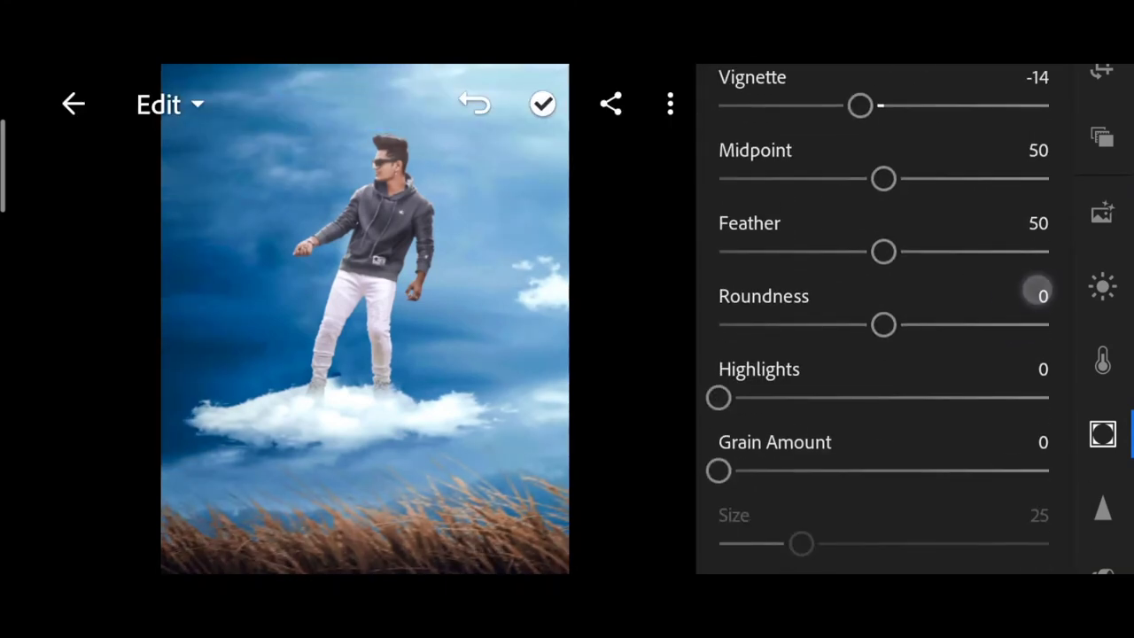
{"action": "left_click_drag", "start_coordinate": [717, 470], "coordinate": [744, 470]}
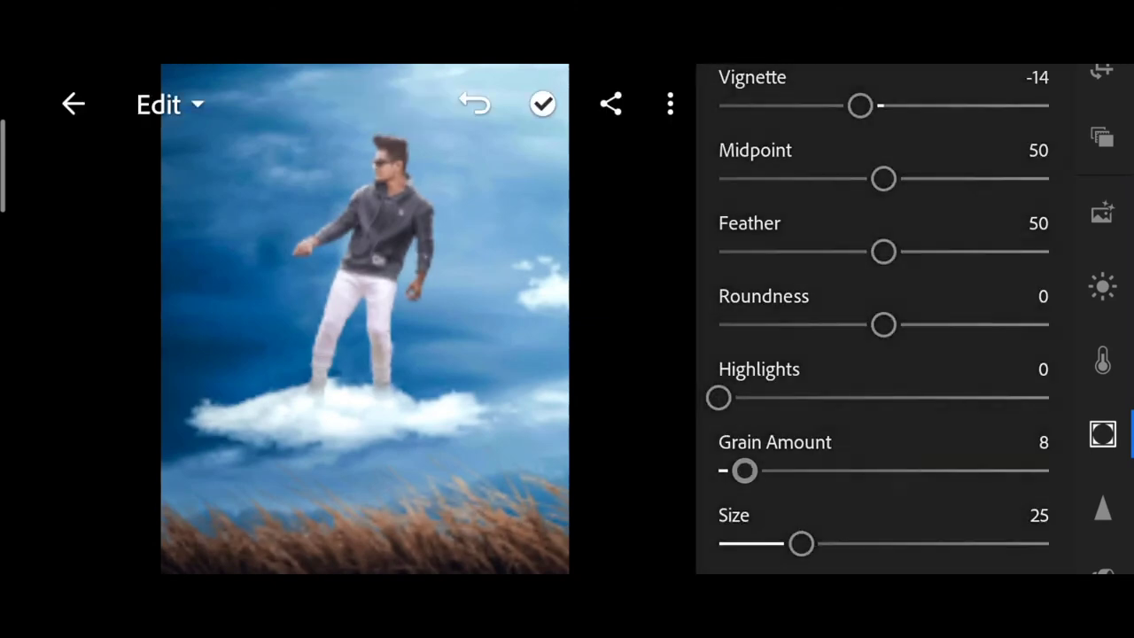
{"action": "scroll", "scroll_direction": "down", "scroll_amount": 3}
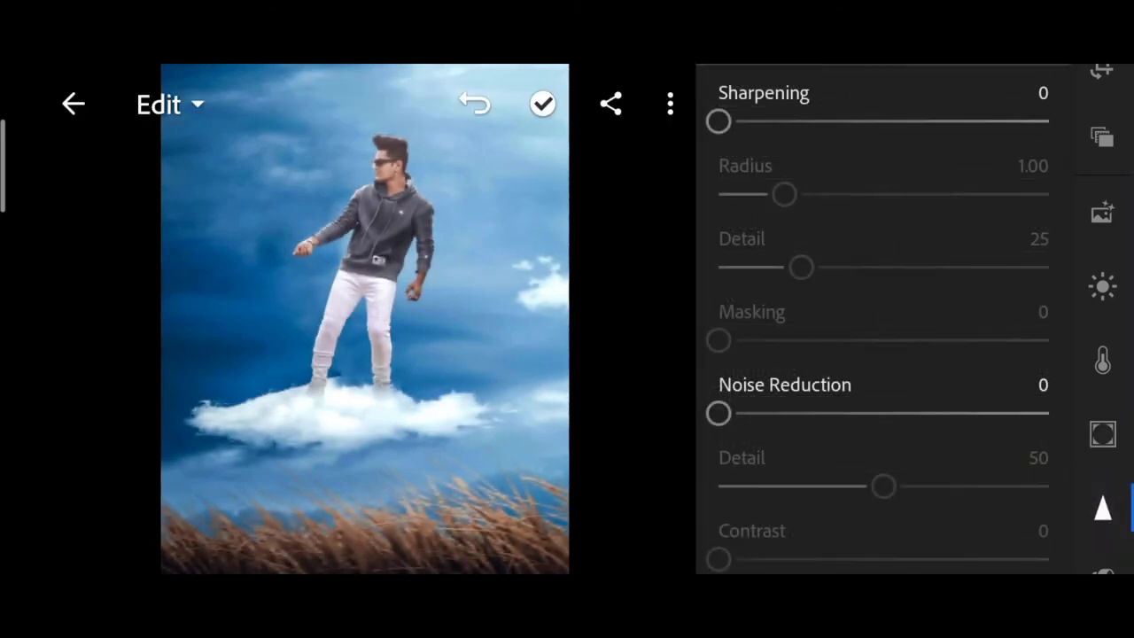
{"action": "left_click_drag", "start_coordinate": [719, 121], "coordinate": [848, 122]}
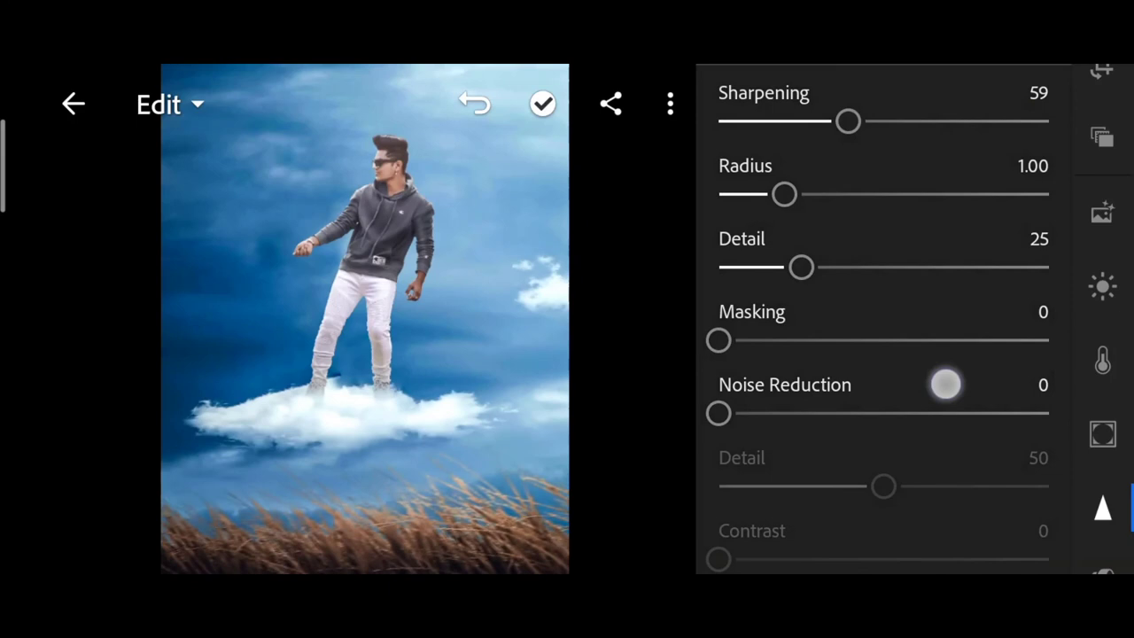